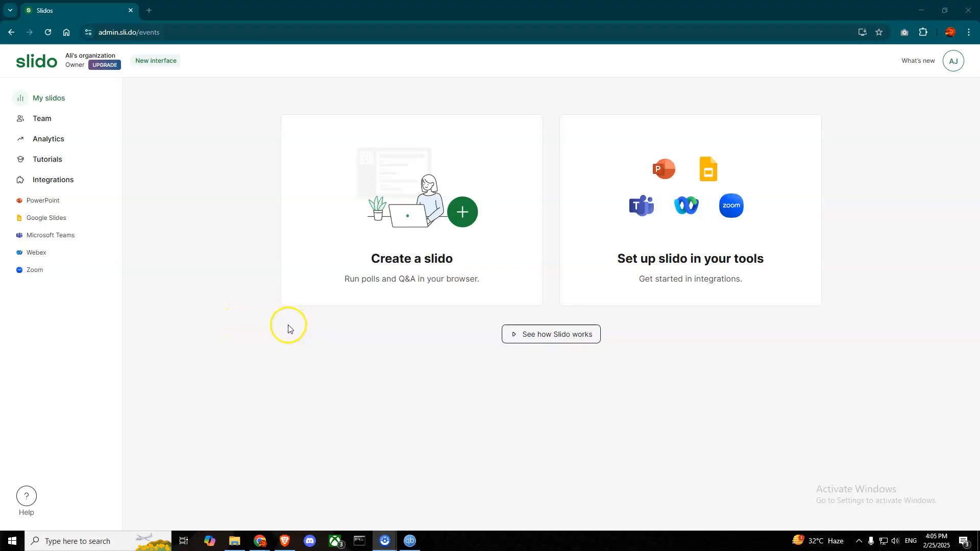
mouse_move(306, 371)
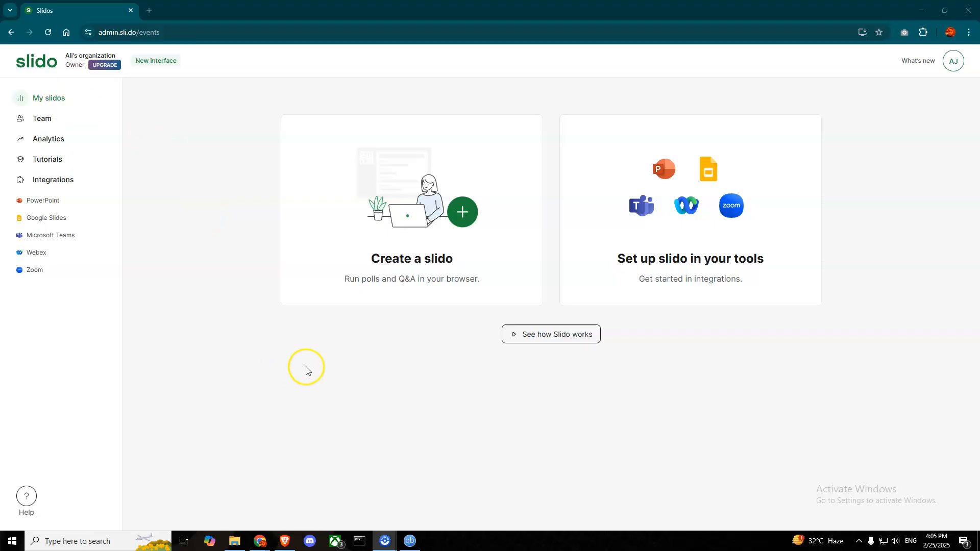
Create a new slido named 'Quiz' for February 25–28, 2025.
left_click(462, 212)
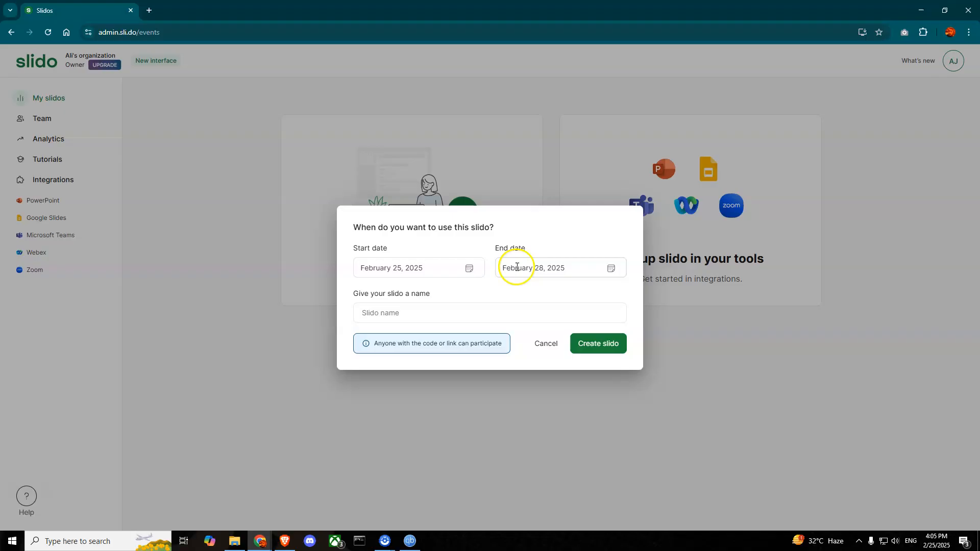
left_click(430, 267)
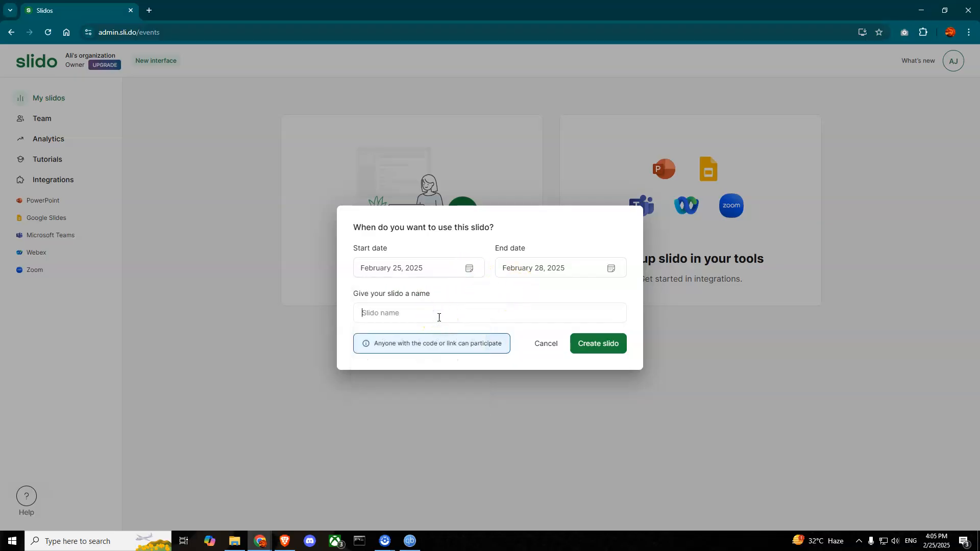
type("Quiz")
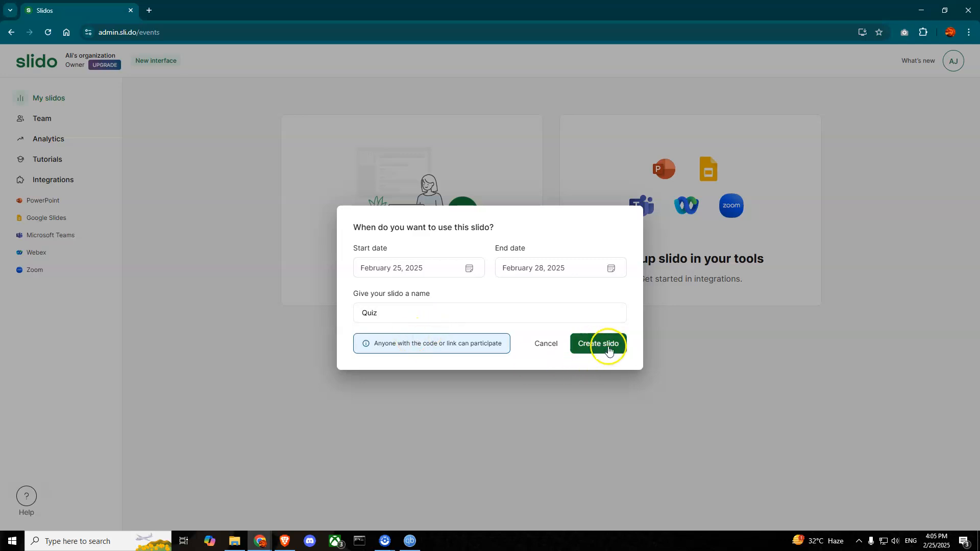
left_click(598, 342)
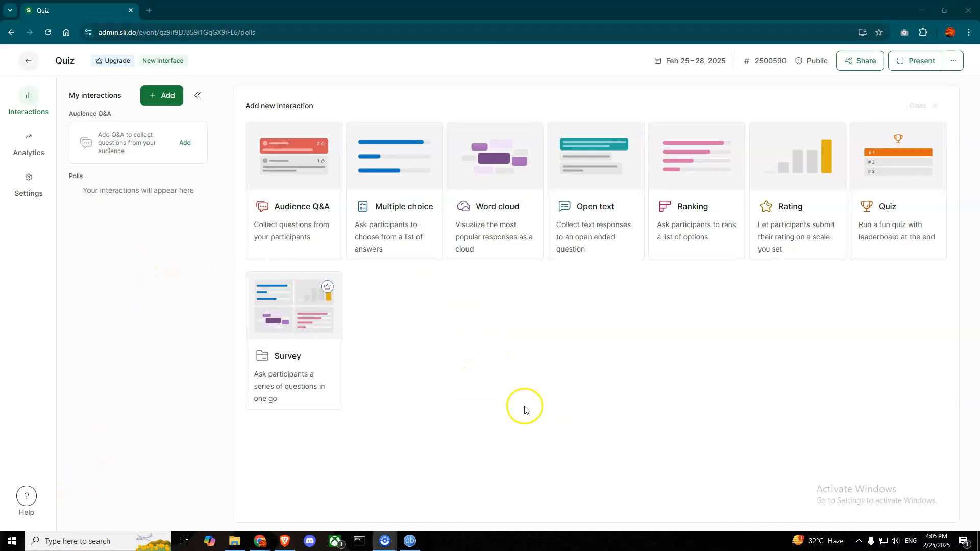
mouse_move(509, 382)
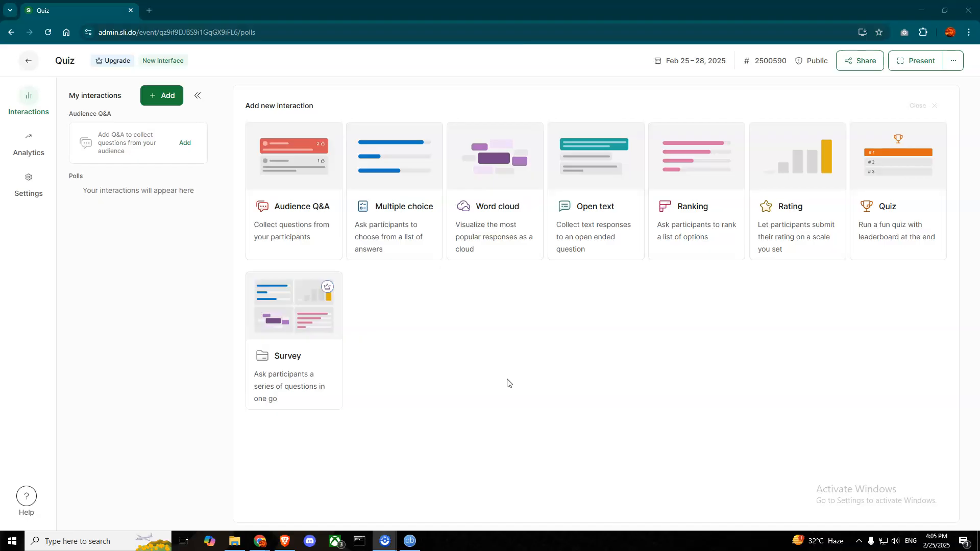
mouse_move(323, 253)
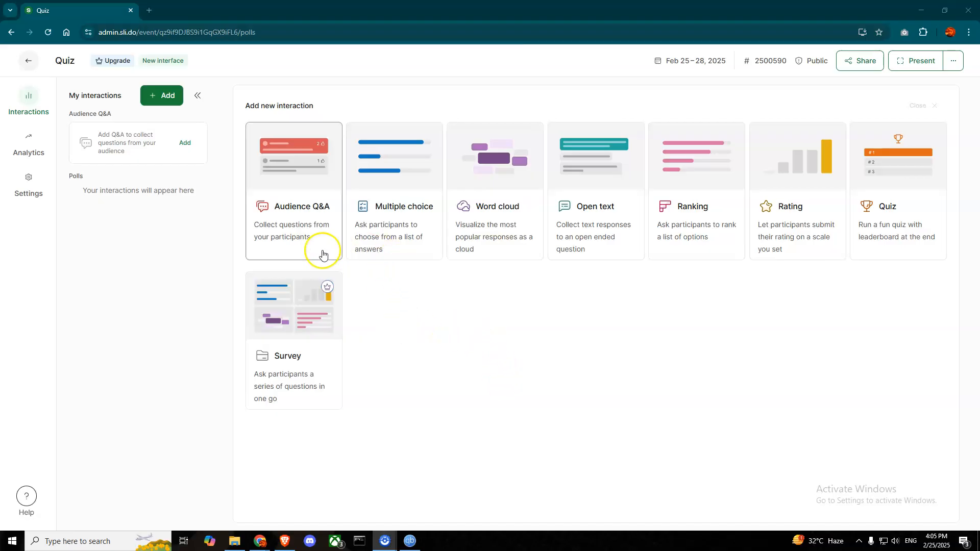
mouse_move(509, 240)
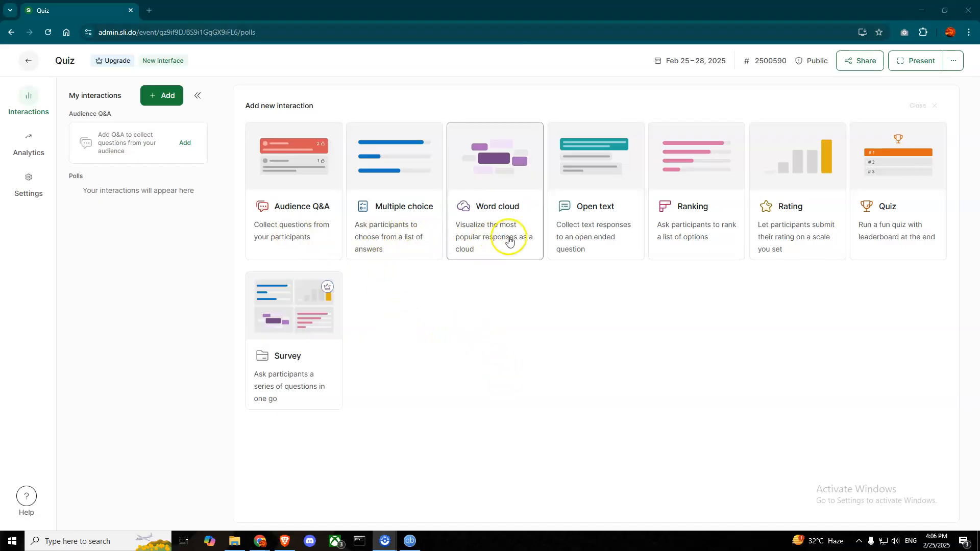
mouse_move(806, 237)
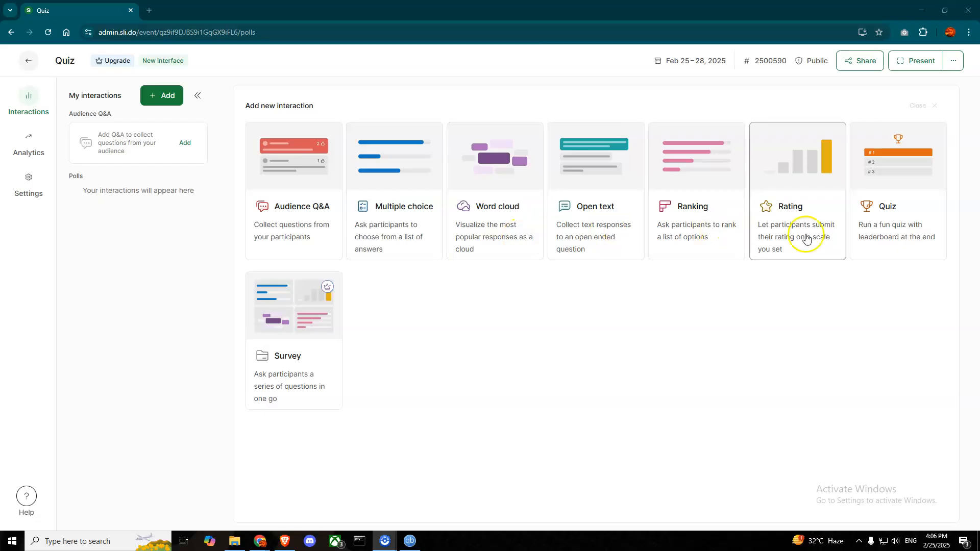
mouse_move(887, 229)
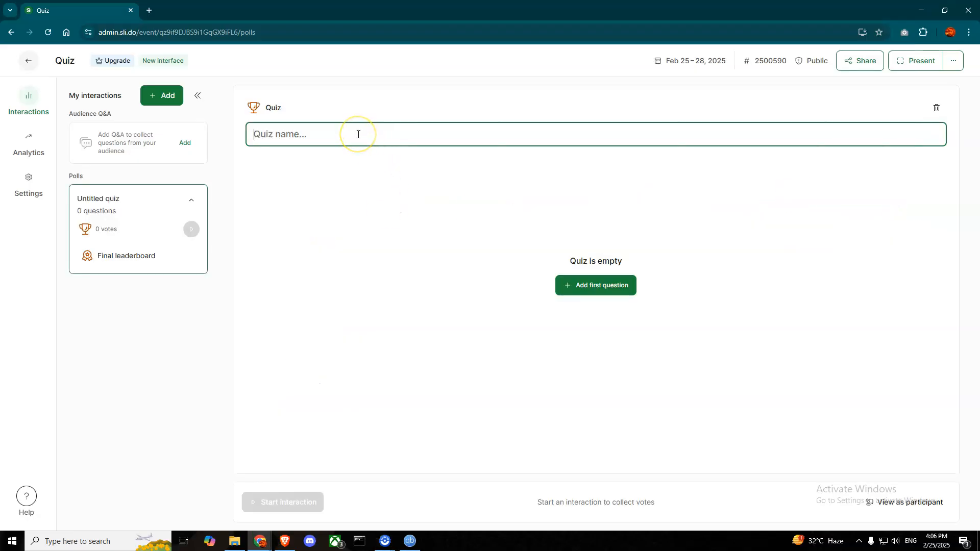
Name the quiz 'Test' and add its first question with two blank options.
type("T")
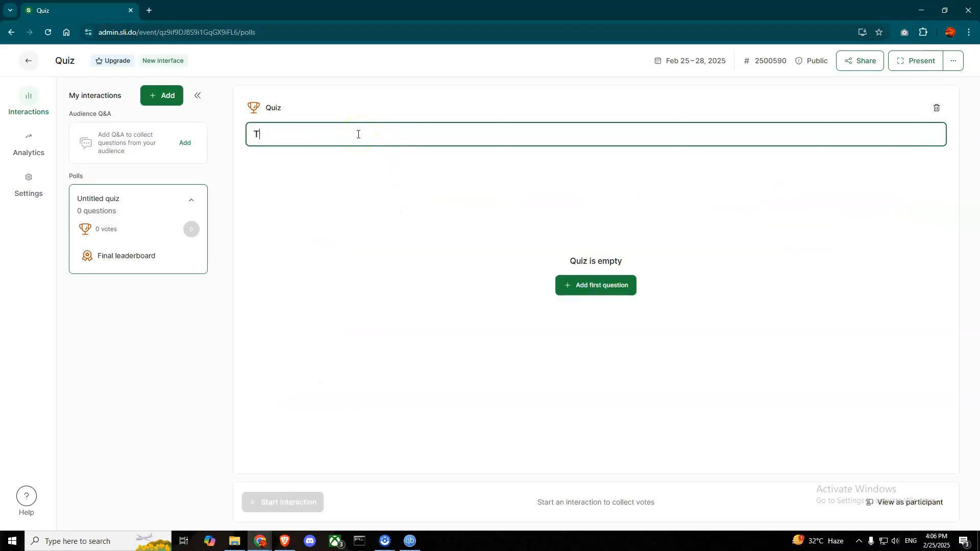
type("est")
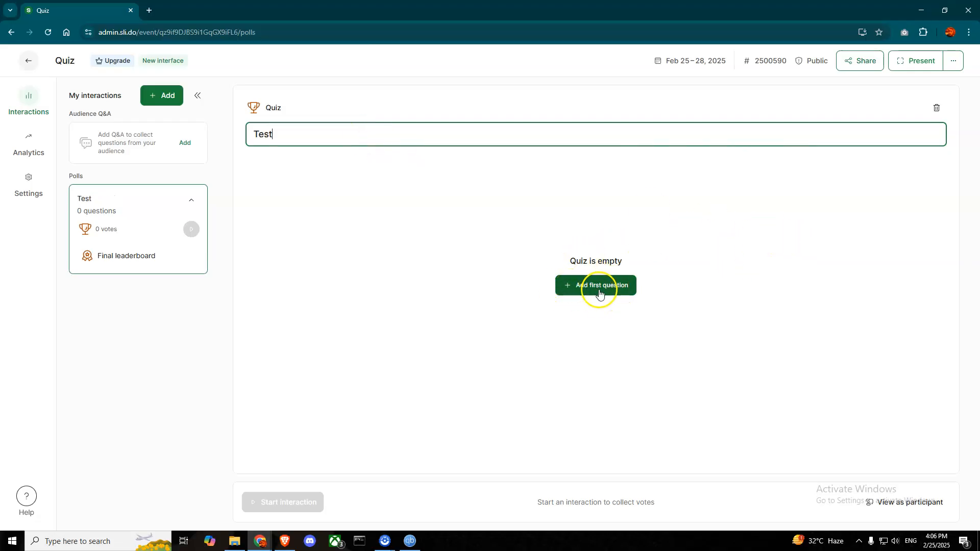
left_click(596, 286)
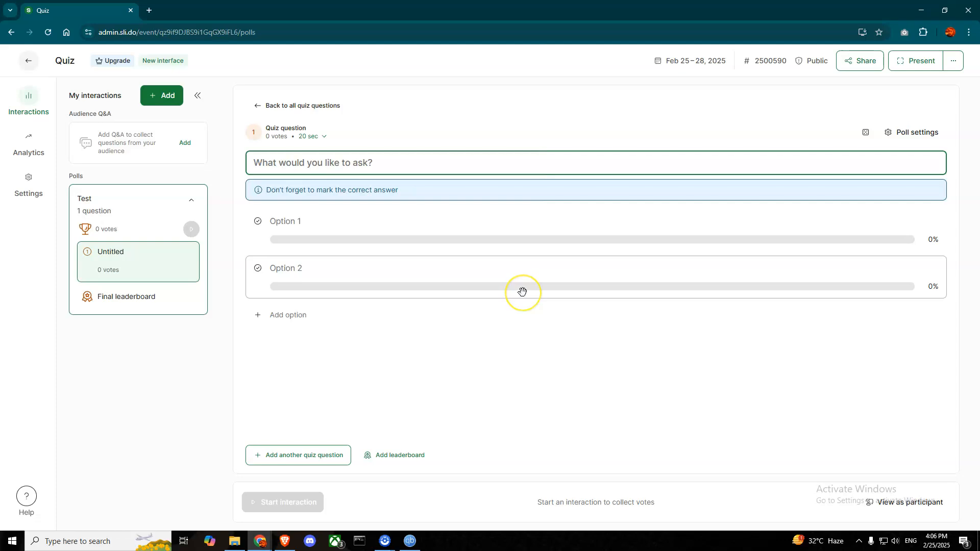
Enter the question text 'what is this?'.
left_click(369, 161)
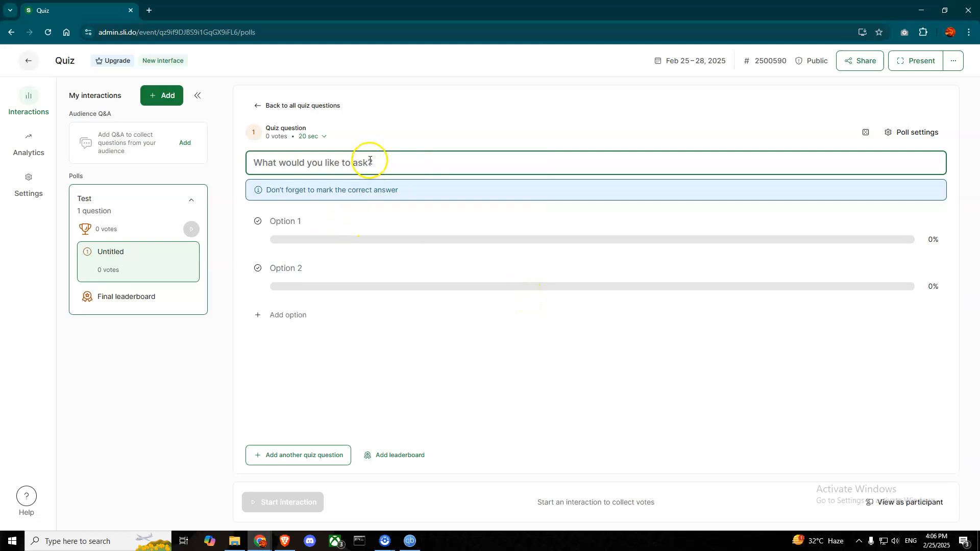
type("what is this?")
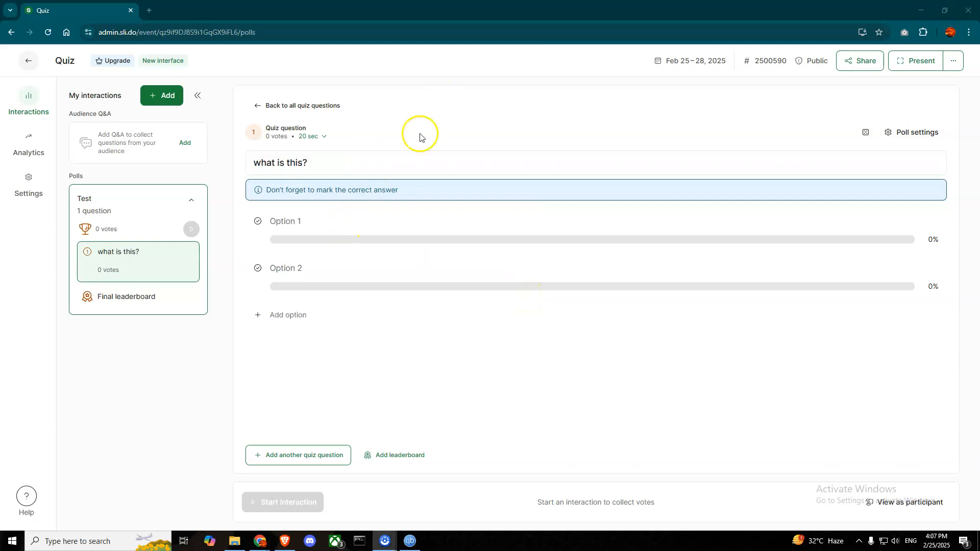
left_click(369, 168)
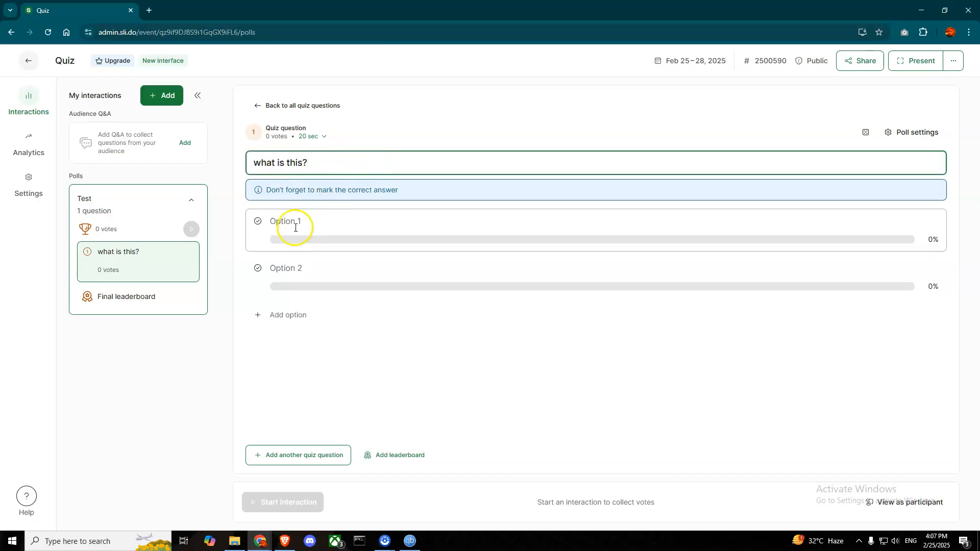
Add a third answer option '3' and mark it as the correct answer.
left_click(292, 224)
type("1")
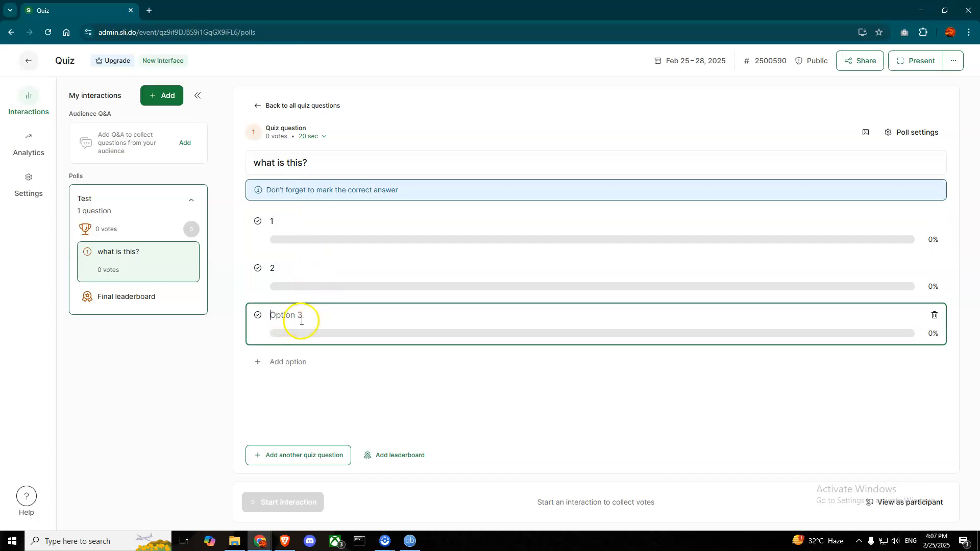
type("3")
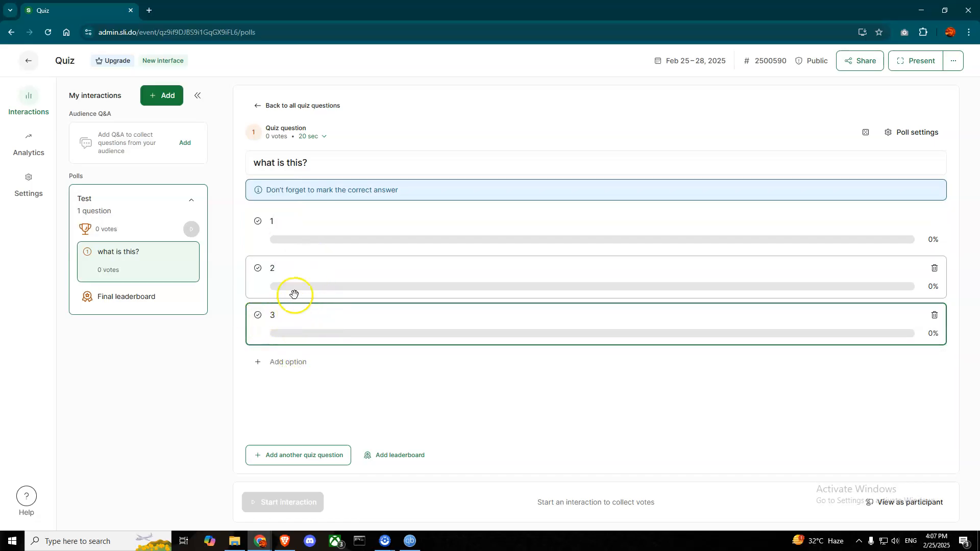
left_click(258, 314)
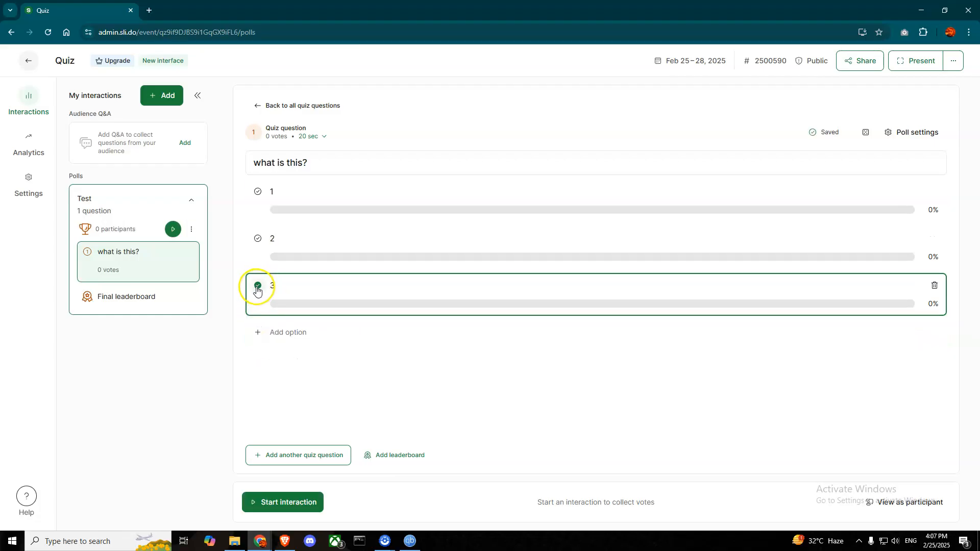
left_click(258, 286)
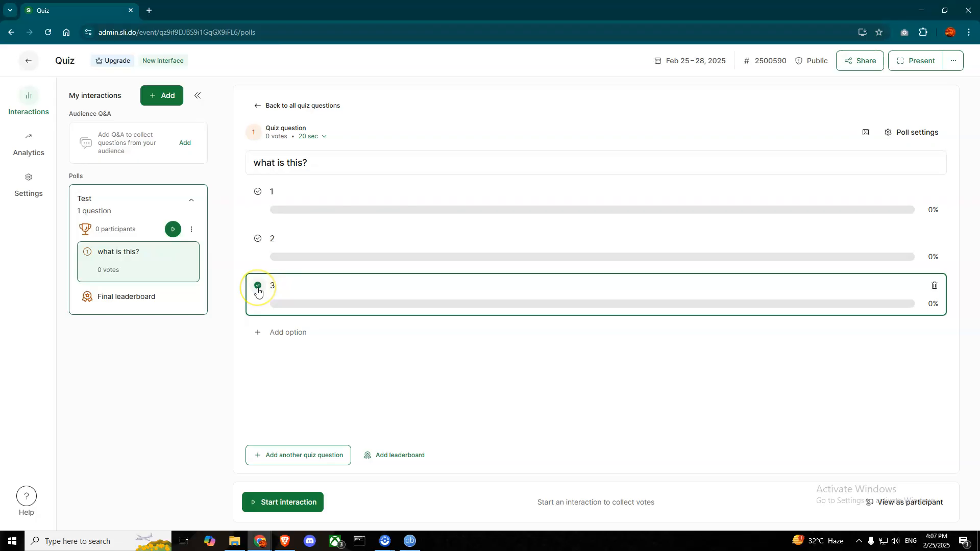
left_click(257, 286)
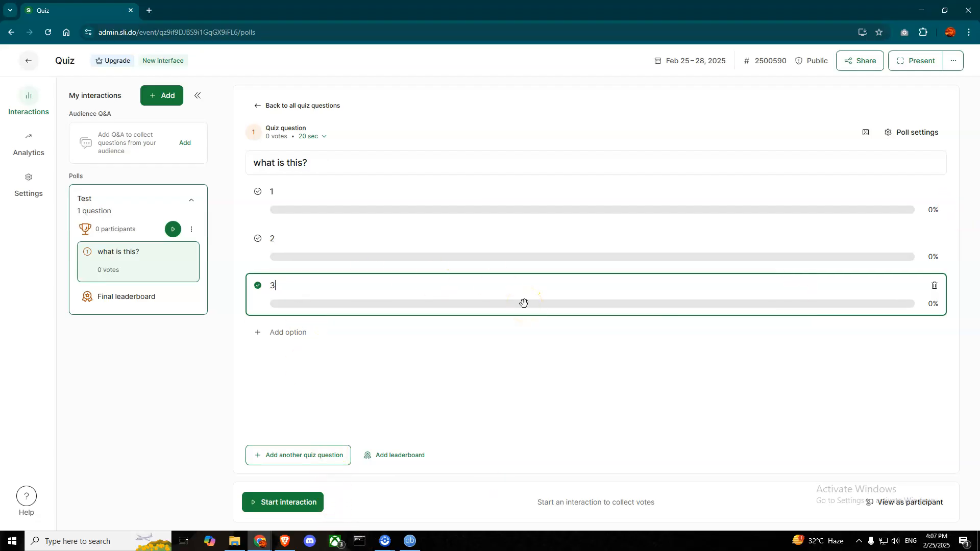
mouse_move(918, 146)
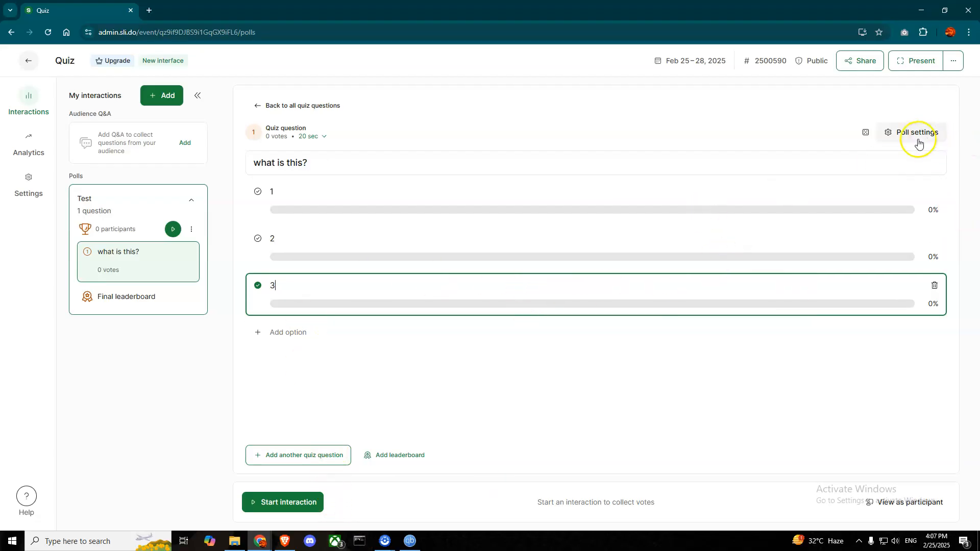
left_click(916, 131)
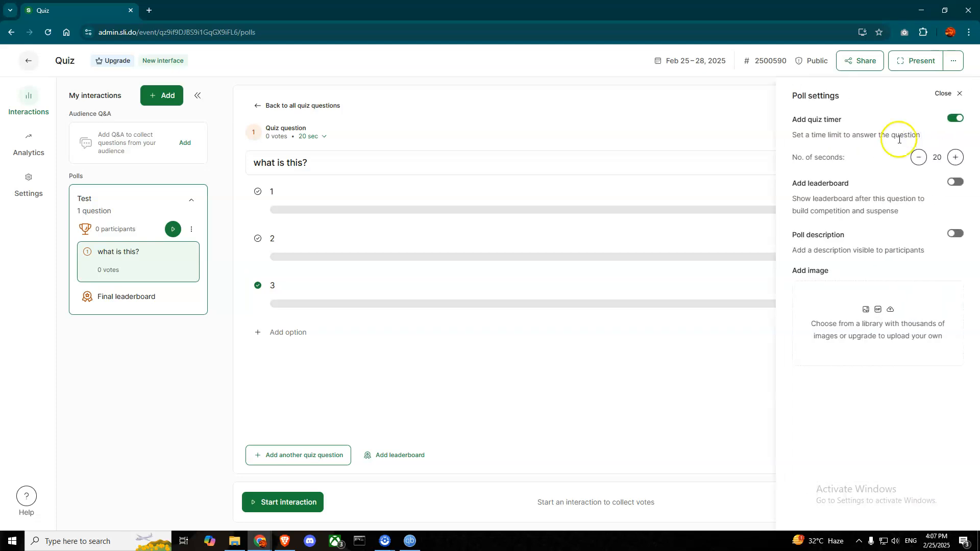
mouse_move(867, 197)
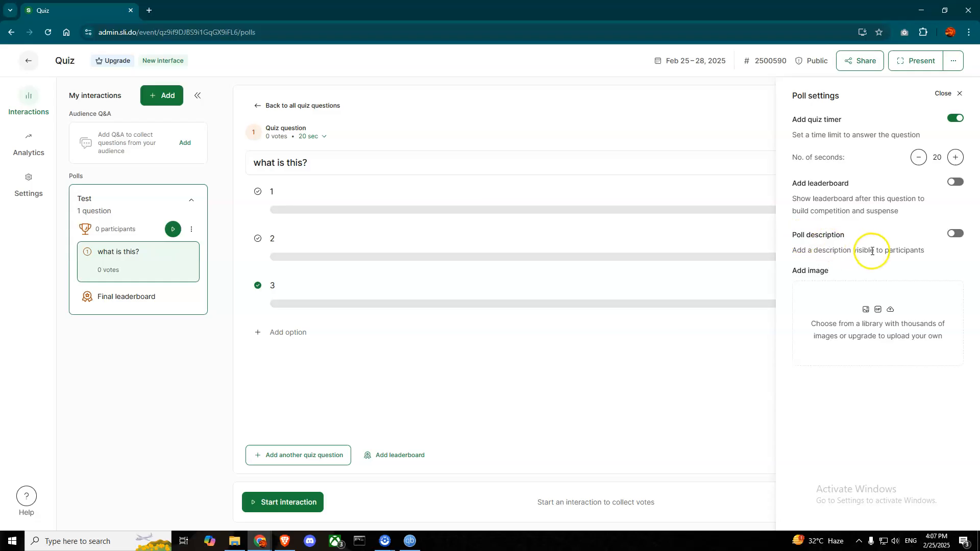
mouse_move(699, 396)
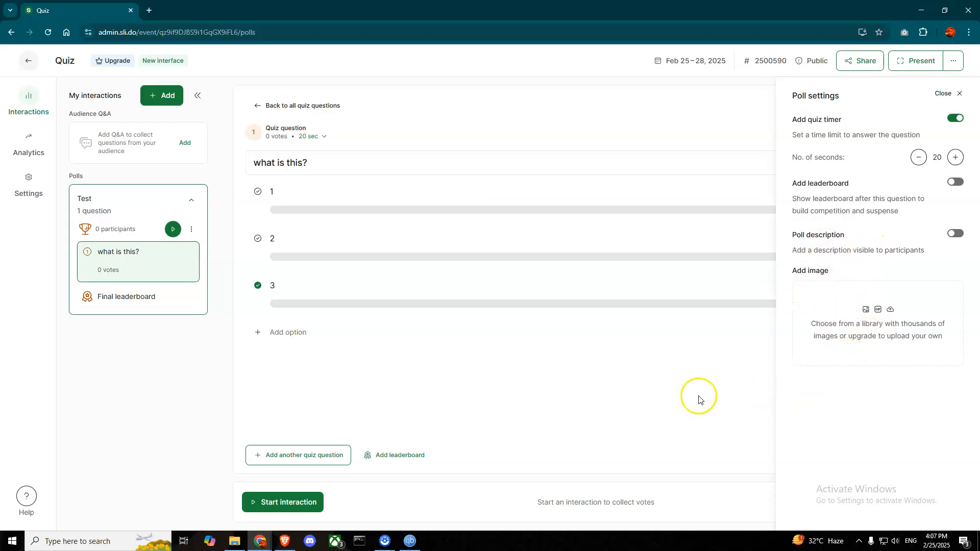
left_click(958, 93)
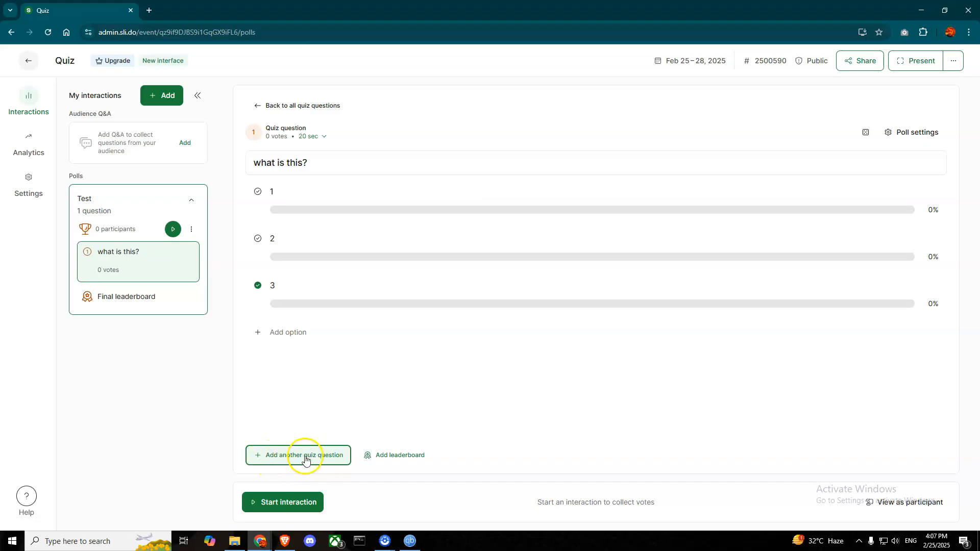
mouse_move(395, 460)
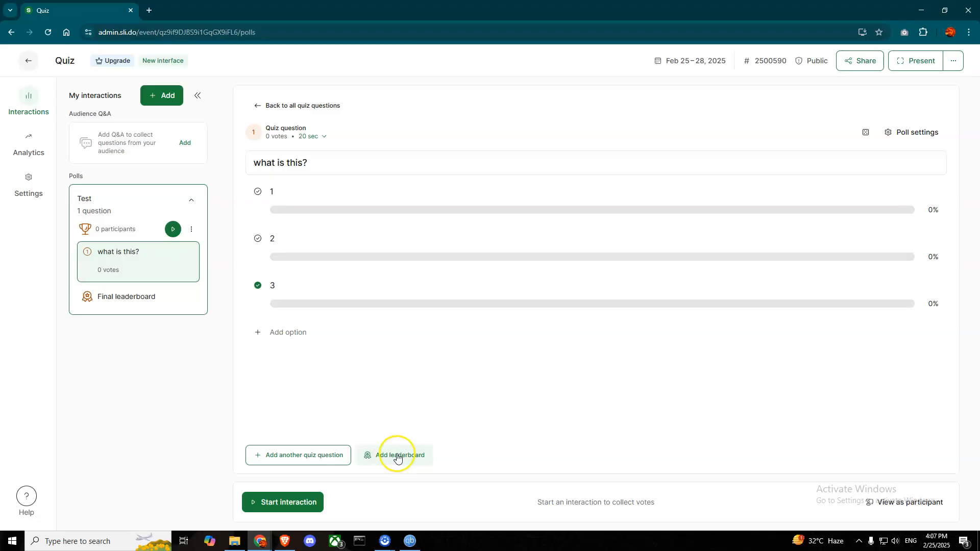
mouse_move(309, 502)
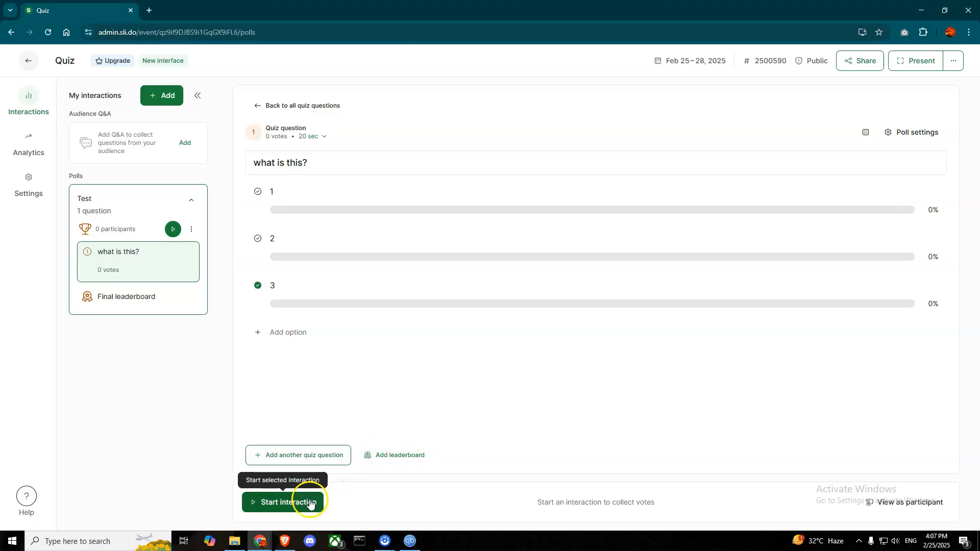
mouse_move(297, 503)
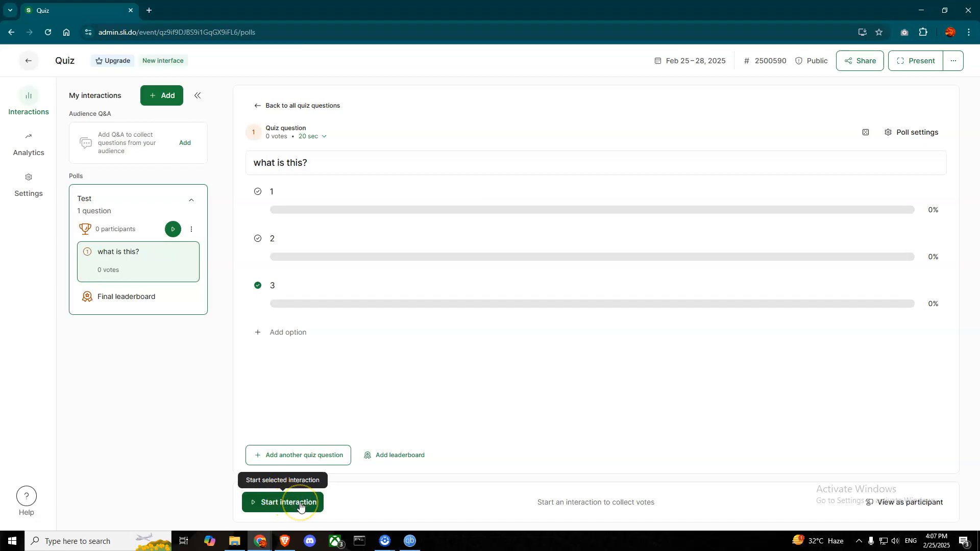
mouse_move(886, 506)
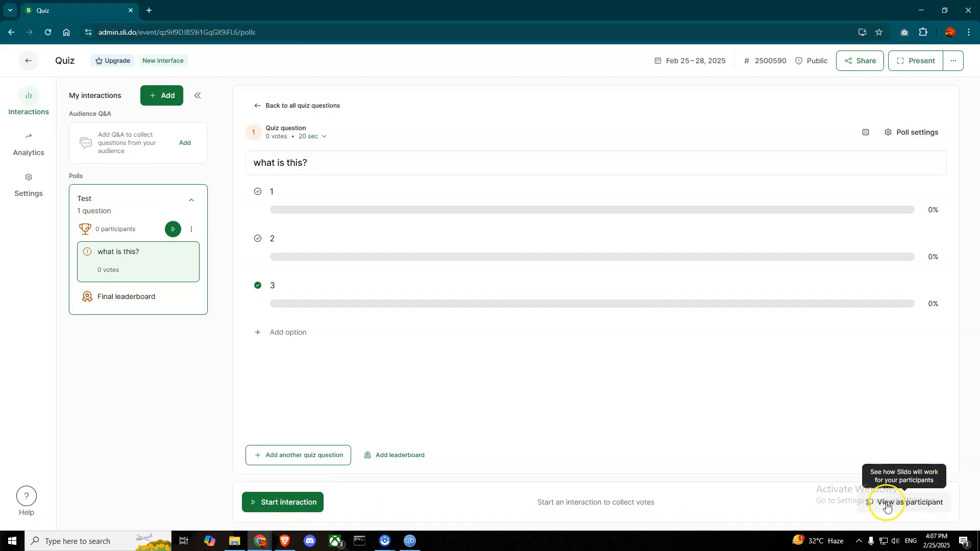
left_click(282, 502)
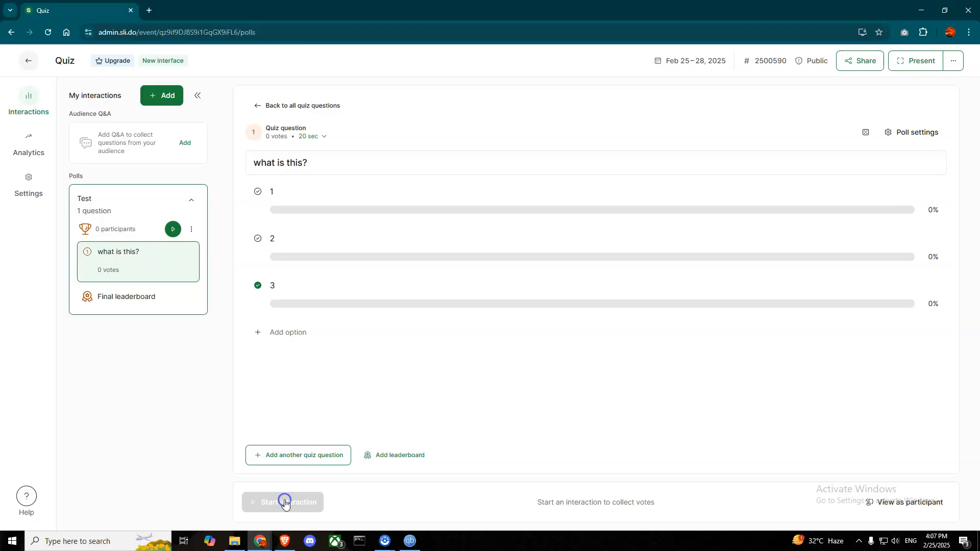
Start the Test quiz so participants begin joining.
left_click(283, 502)
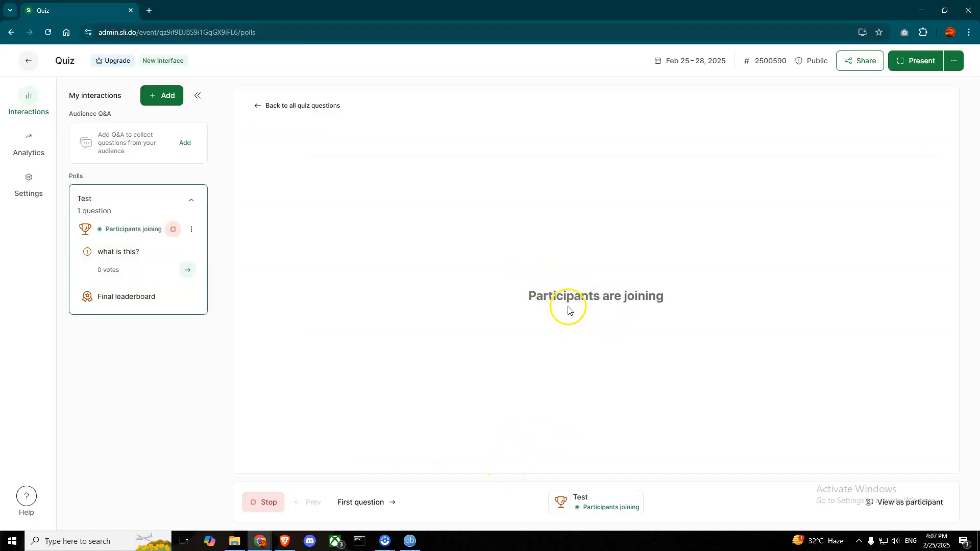
mouse_move(688, 319)
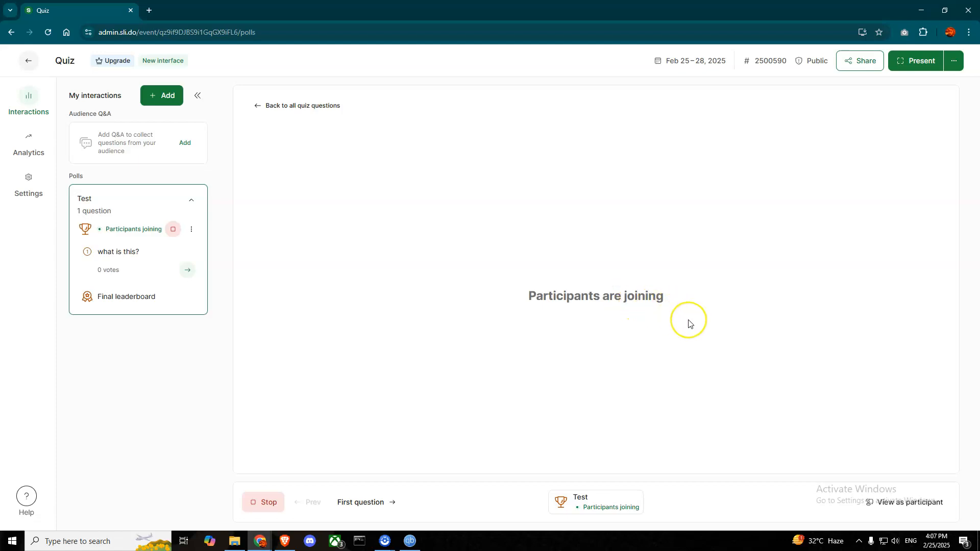